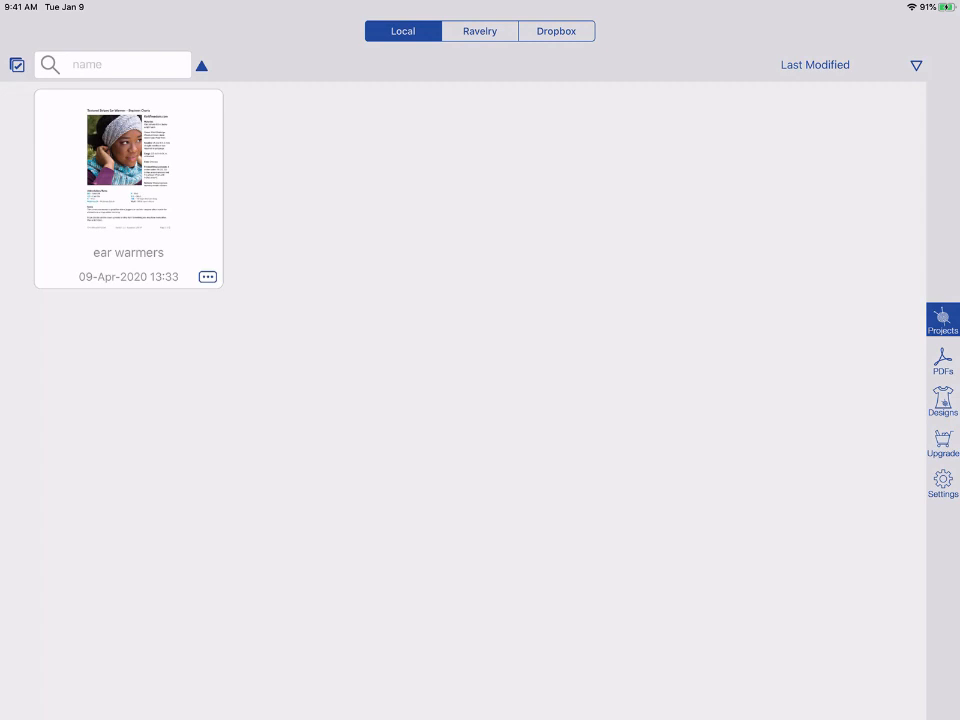
Step: Browse the PDFs library, then open the ear warmers project in Knit mode
{"action": "left_click", "coordinate": [480, 32]}
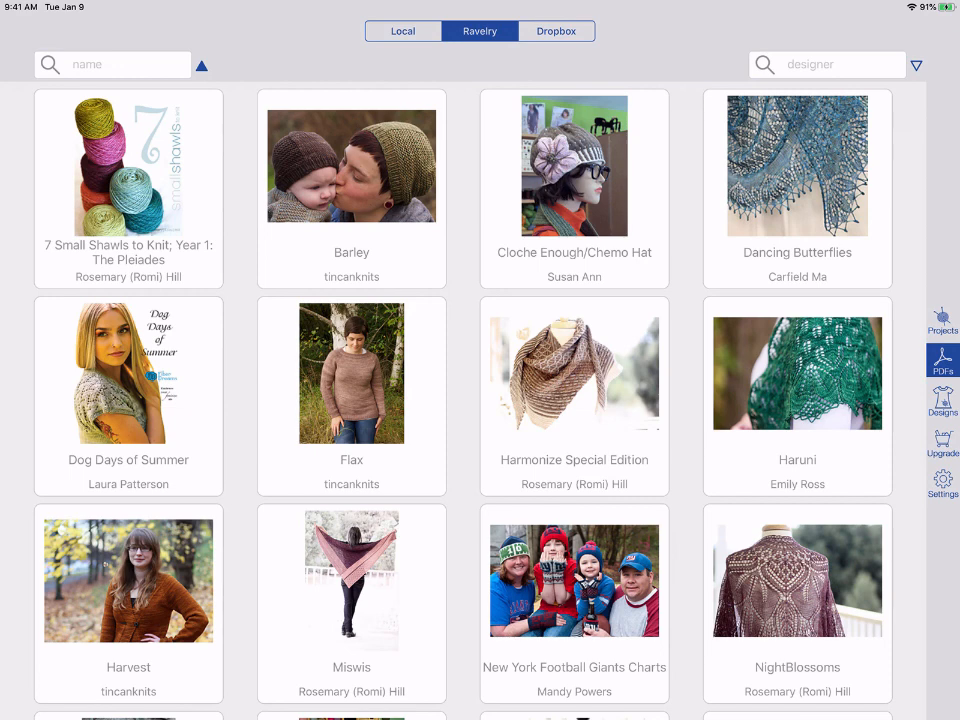
{"action": "left_click", "coordinate": [402, 32]}
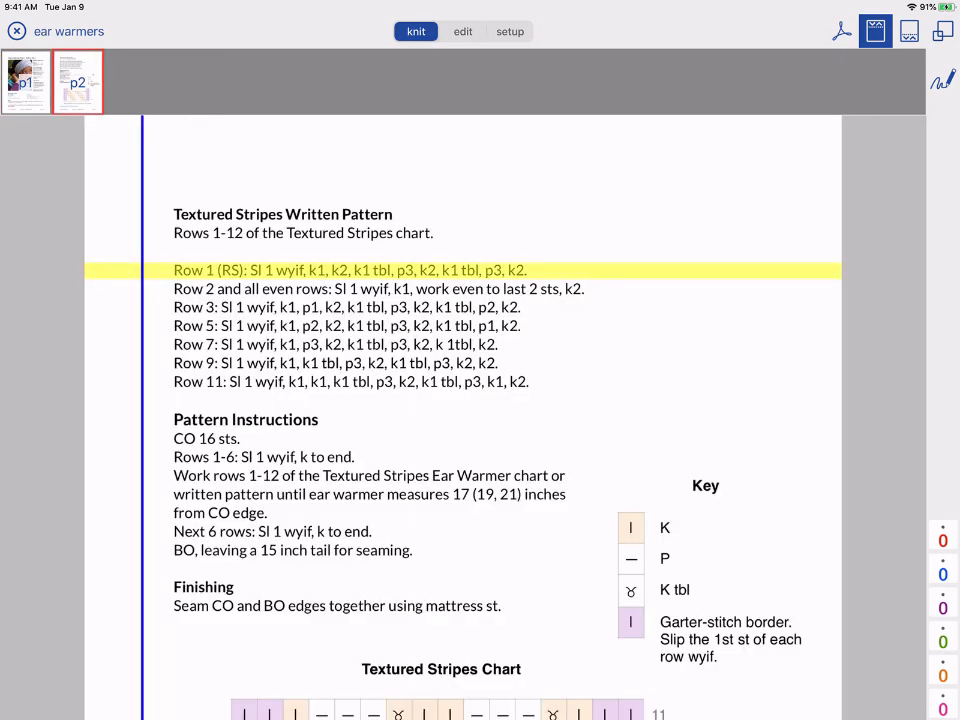
Step: Advance the row highlighter to Row 3 and zoom in toward the 'through back loop' video link
{"action": "left_click", "coordinate": [378, 288]}
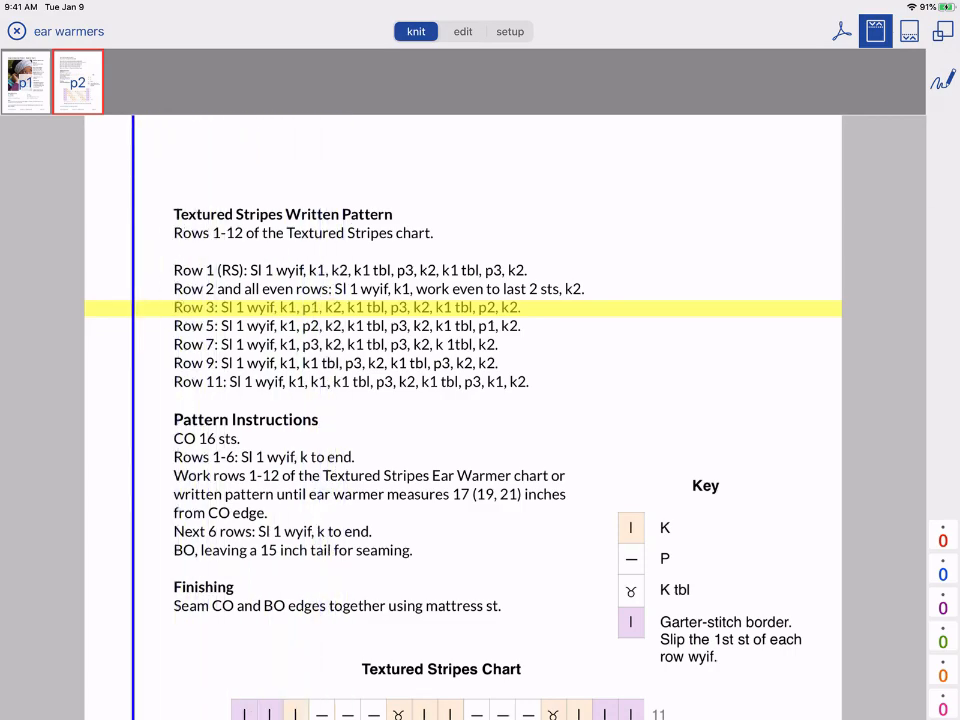
{"action": "scroll", "scroll_direction": "up", "scroll_amount": 3}
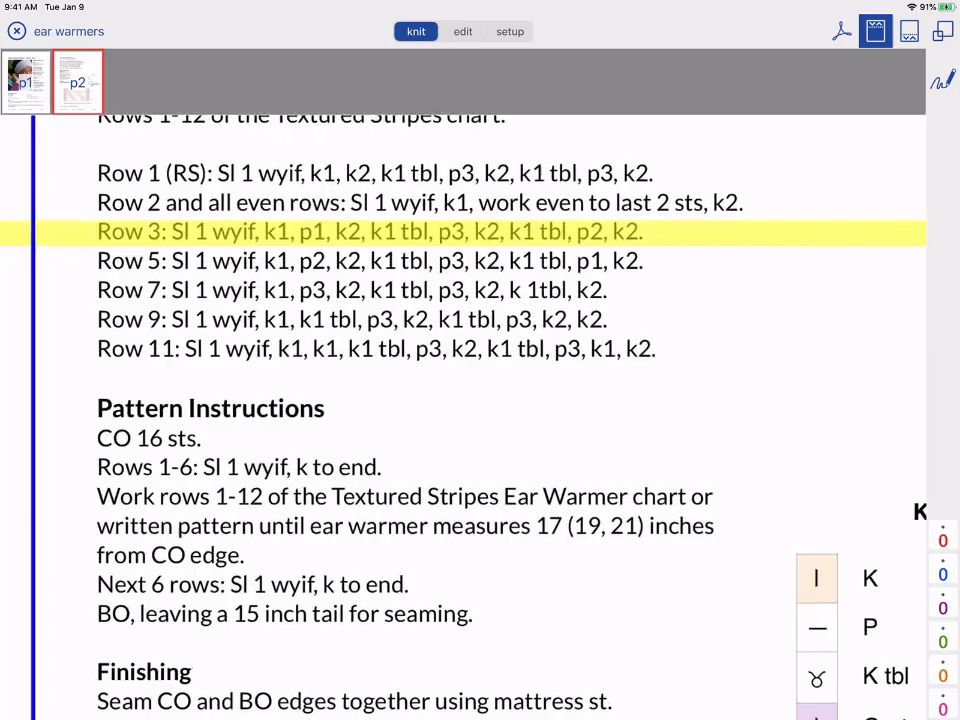
{"action": "scroll", "scroll_direction": "up", "scroll_amount": 3}
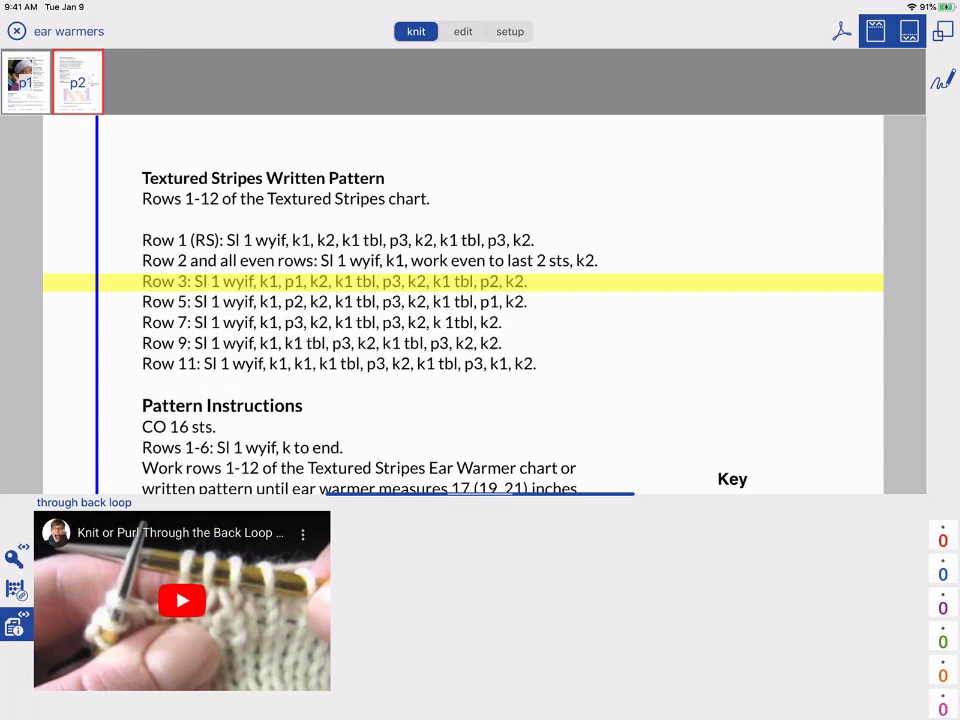
Step: Close the stitch video pop-up and switch the project into Setup mode
{"action": "left_click", "coordinate": [182, 600]}
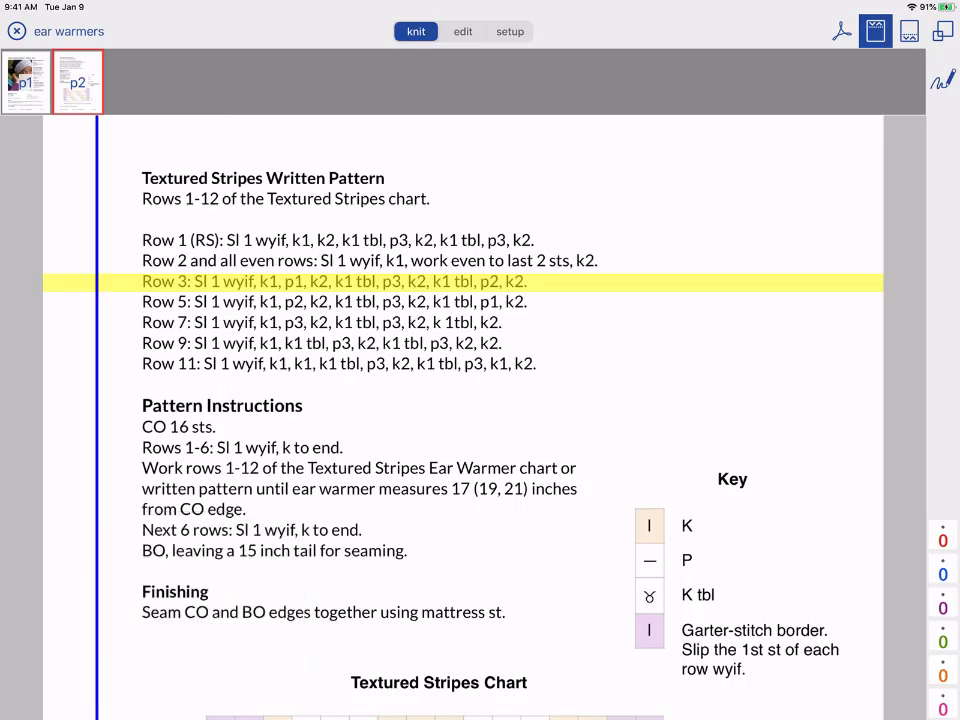
{"action": "left_click", "coordinate": [510, 32]}
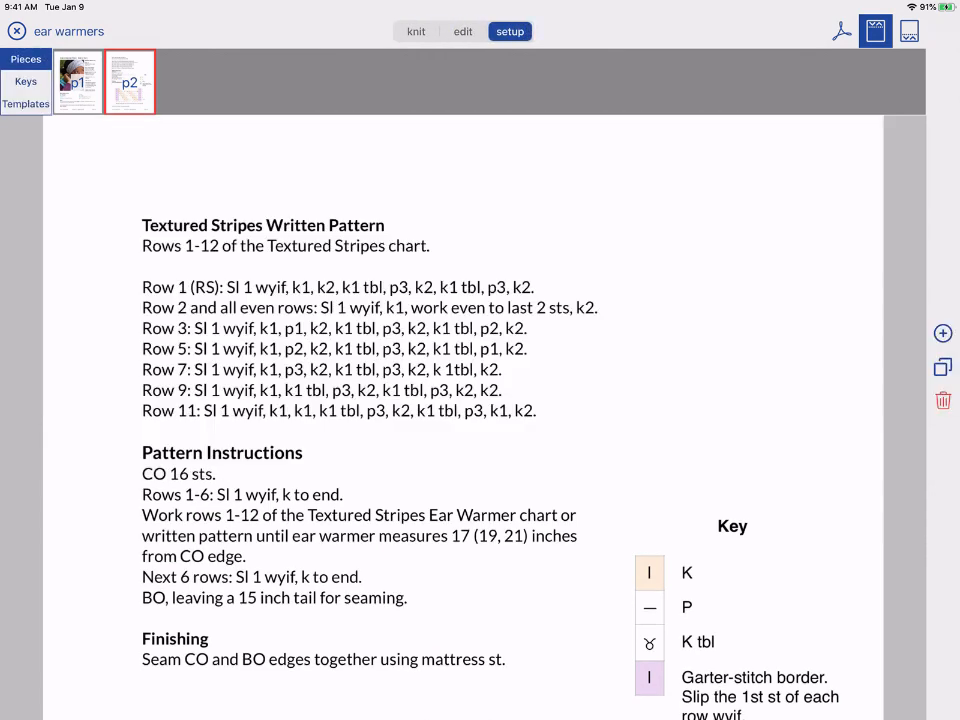
Step: Add chart piece p3 from the Textured Stripes Chart page and open its Row Reminders
{"action": "left_click", "coordinate": [940, 332]}
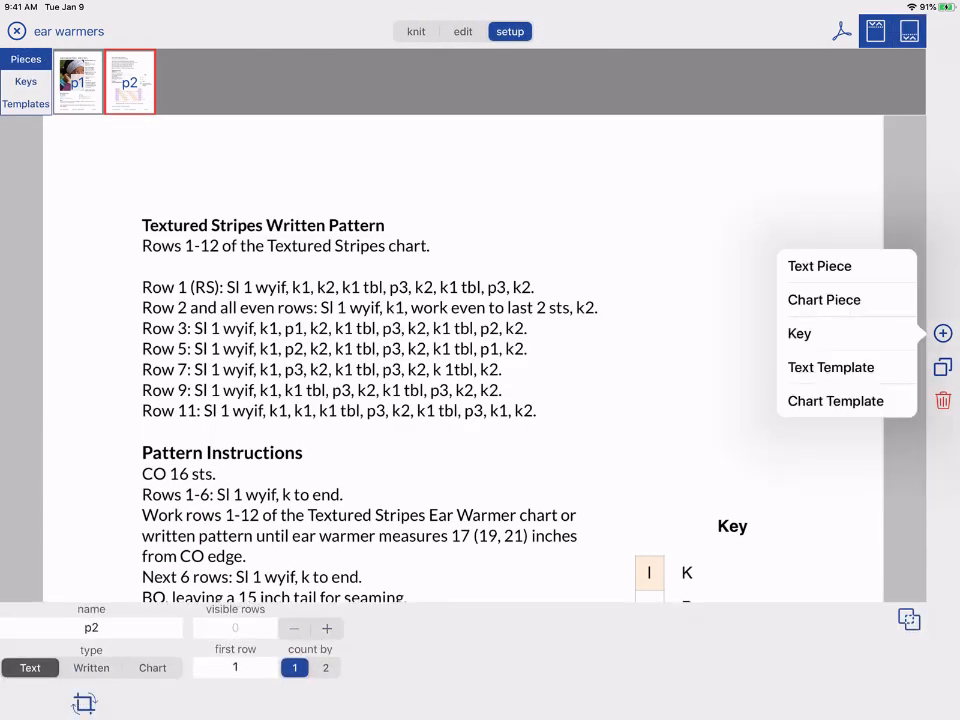
{"action": "left_click", "coordinate": [824, 300]}
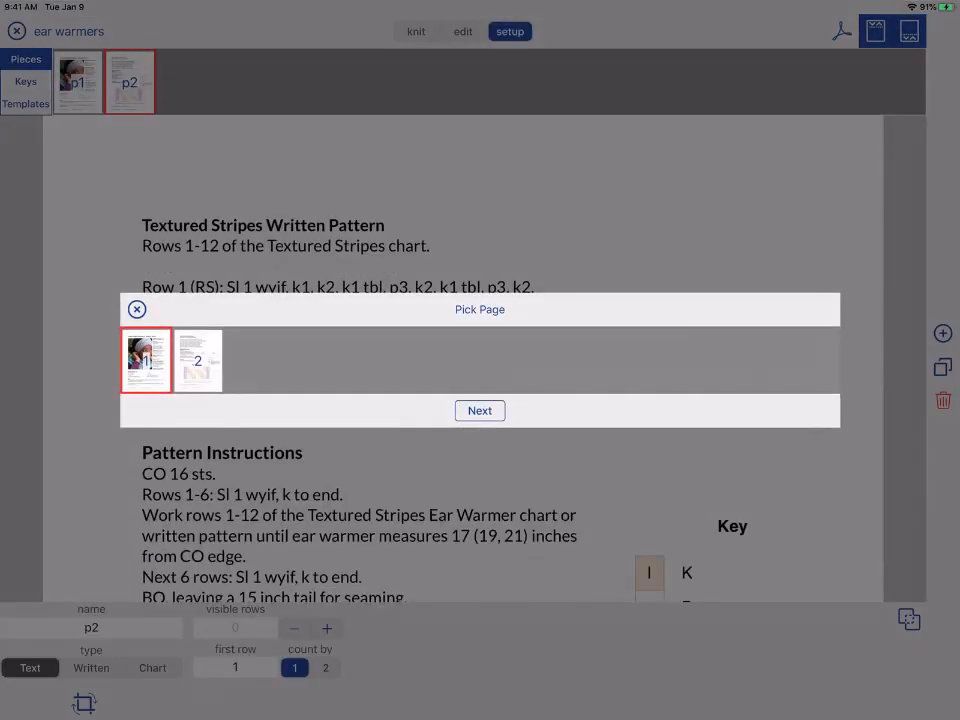
{"action": "left_click", "coordinate": [480, 410]}
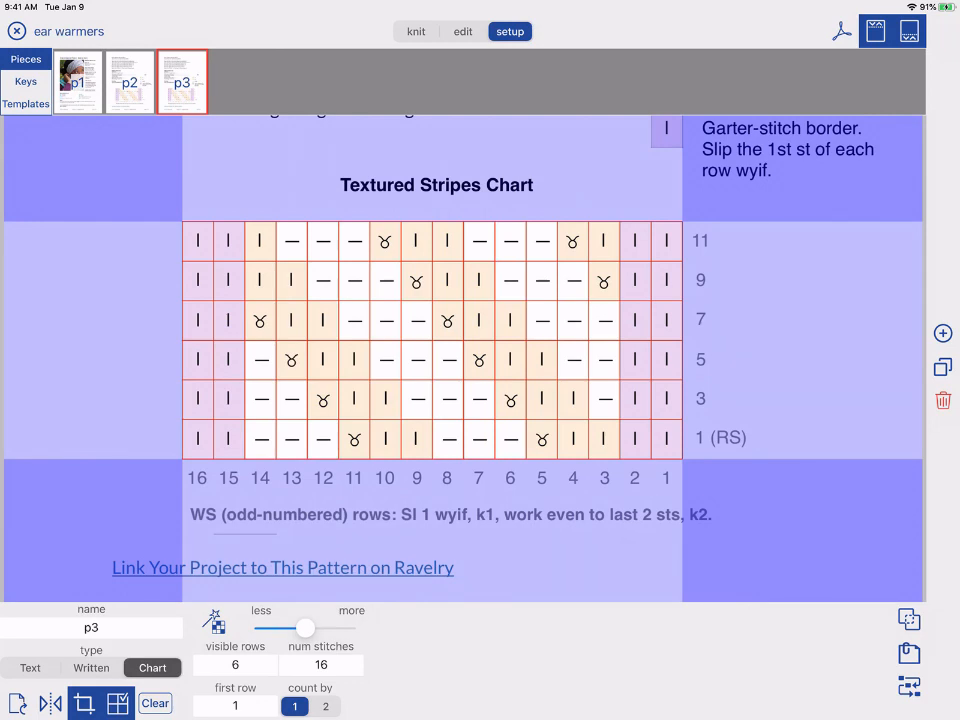
{"action": "left_click", "coordinate": [326, 706]}
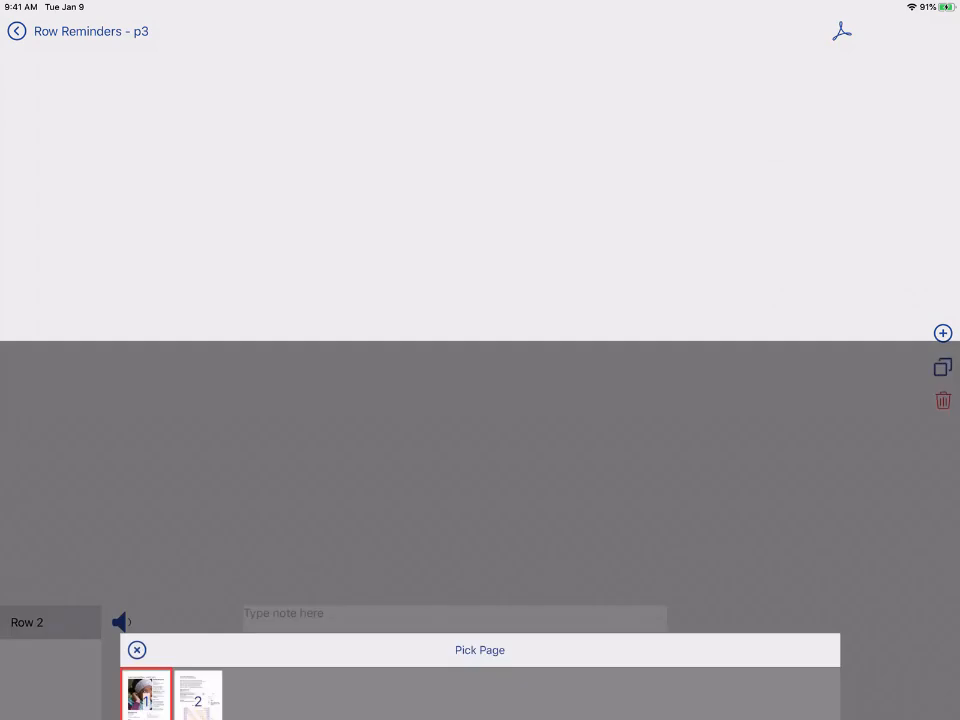
Step: Create a Row 2 reminder from the 'Row 2 and all even rows' line on page 2, copied to rows 4–10
{"action": "left_click", "coordinate": [196, 692]}
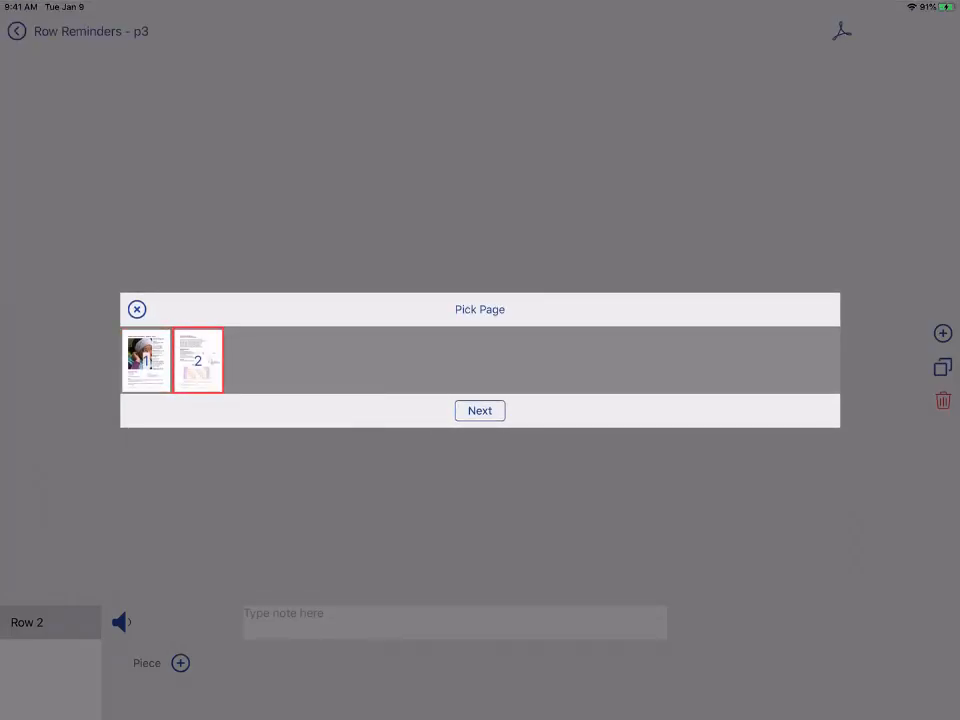
{"action": "left_click", "coordinate": [480, 410]}
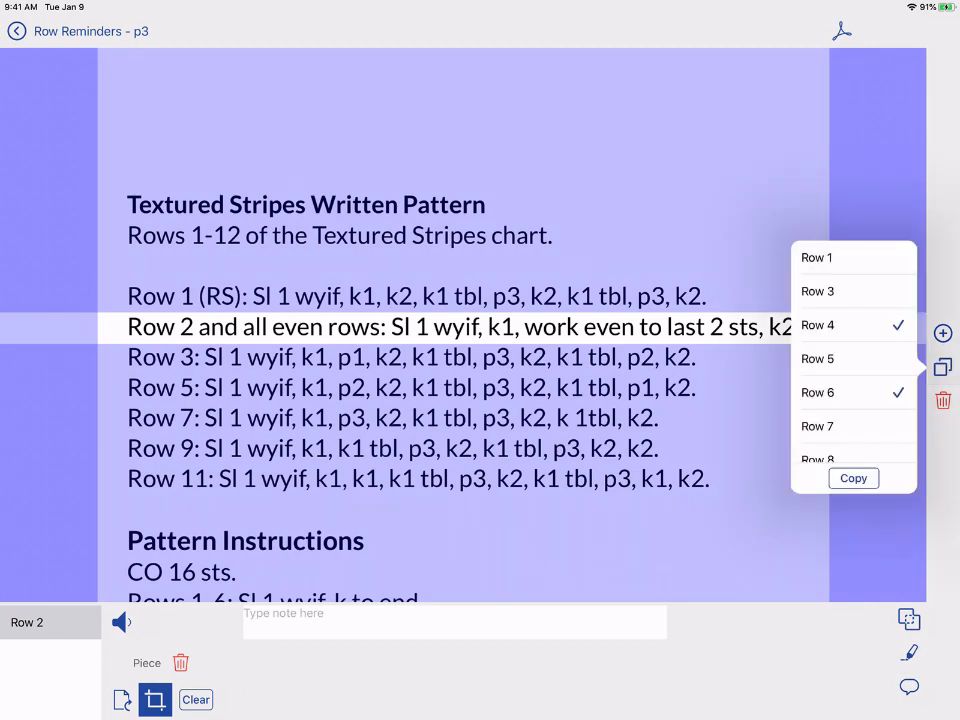
{"action": "scroll", "scroll_direction": "down", "scroll_amount": 3}
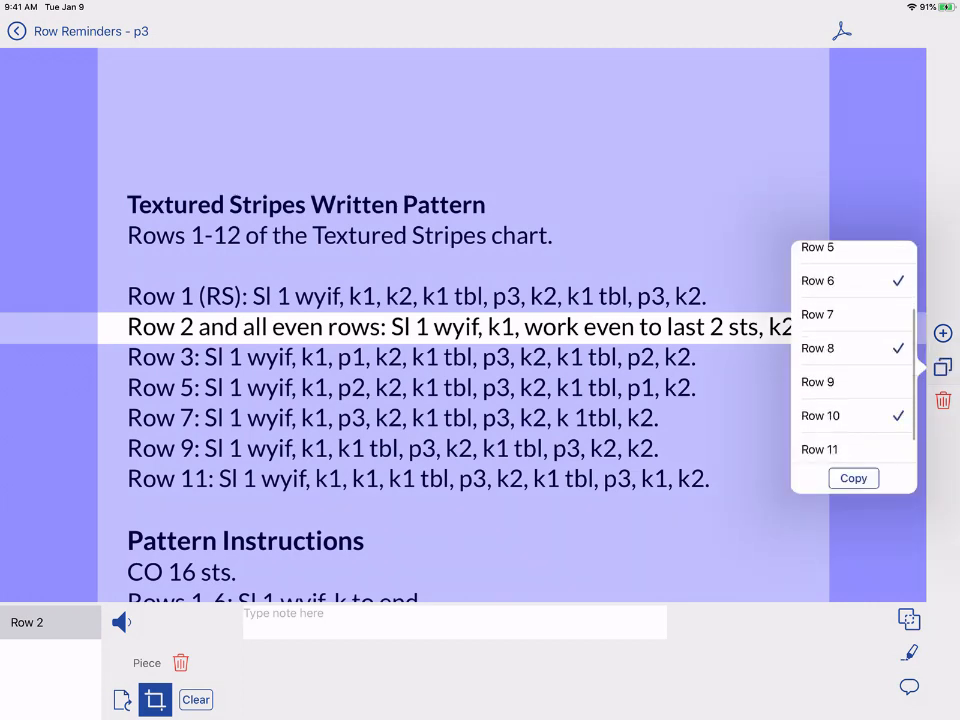
{"action": "scroll", "scroll_direction": "down", "scroll_amount": 3}
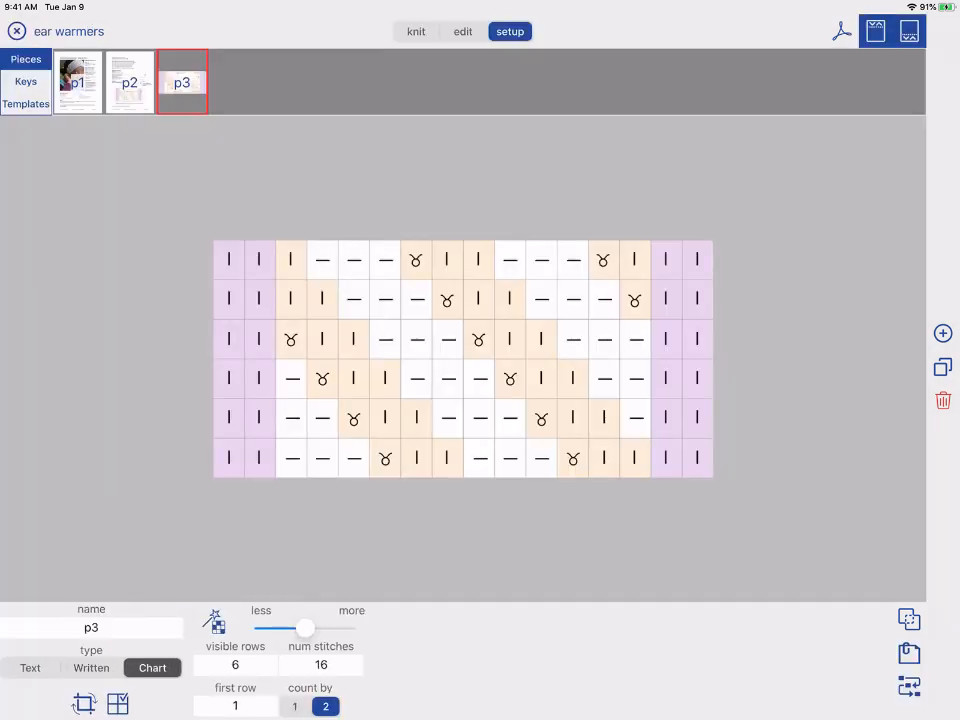
Step: Knit p3 with Voice Control enabled, advance to Row 3, then enter Edit mode for markers
{"action": "left_click", "coordinate": [416, 32]}
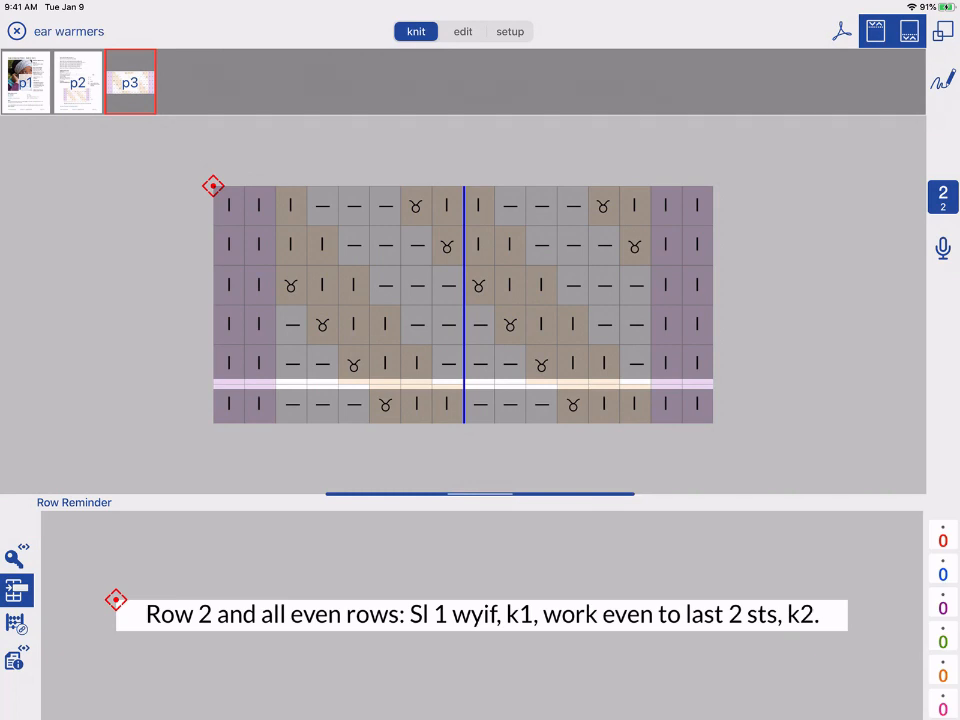
{"action": "left_click", "coordinate": [940, 248]}
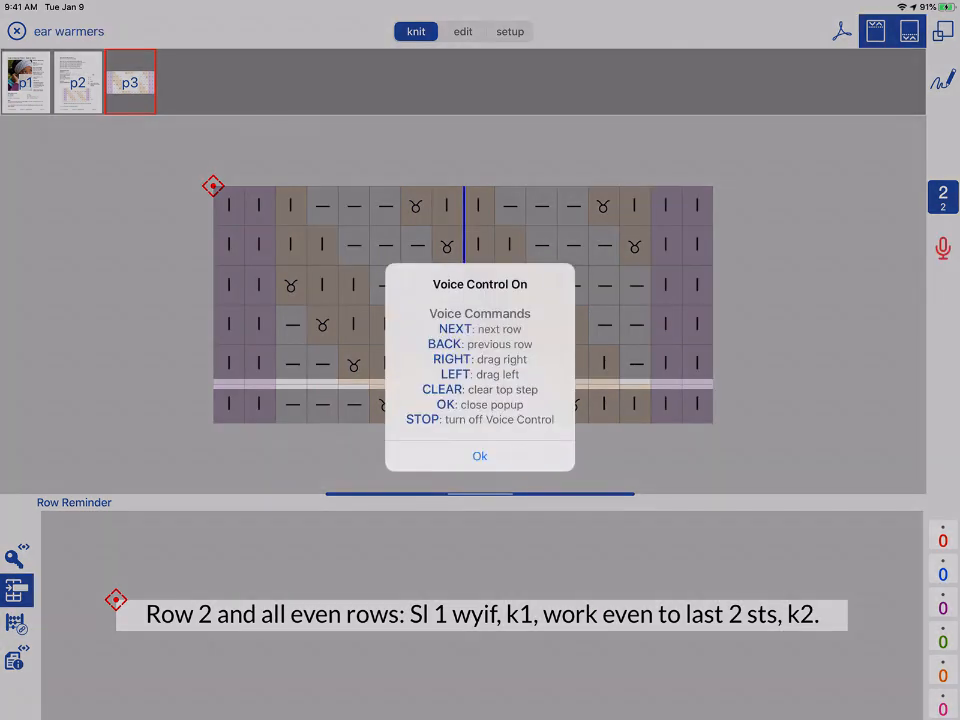
{"action": "left_click", "coordinate": [480, 456]}
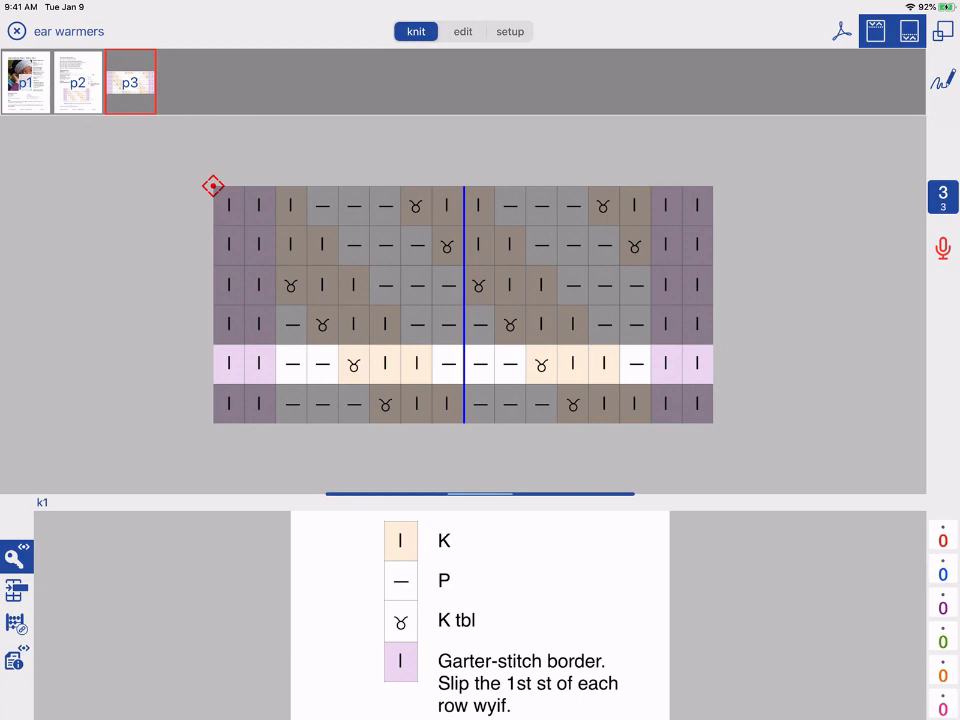
{"action": "left_click", "coordinate": [462, 32]}
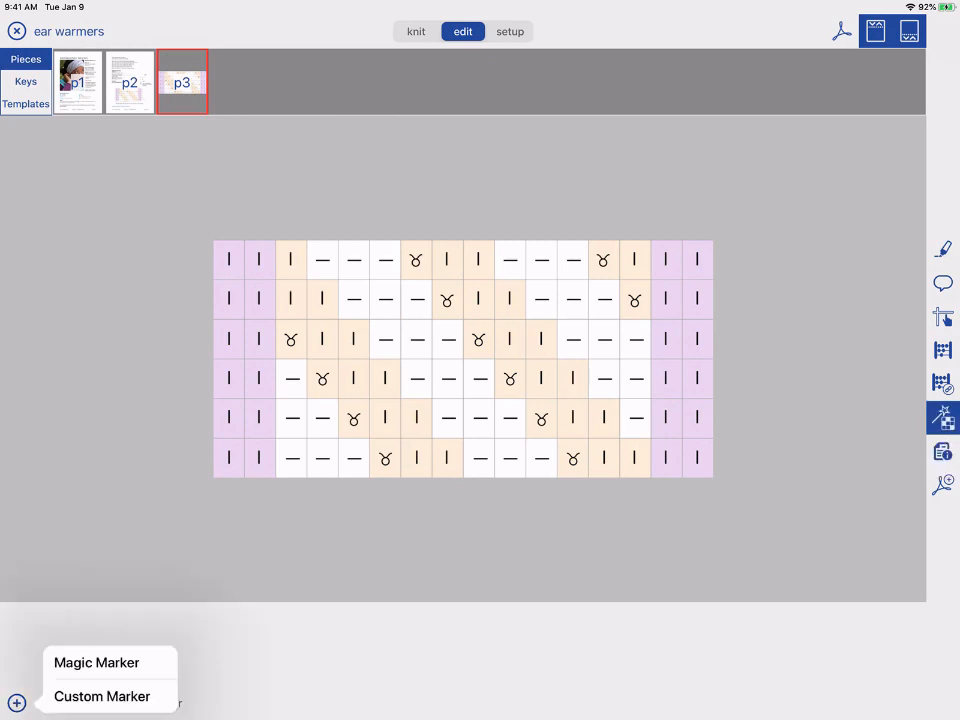
Step: Place a magic marker on purl stitches counting by 3 on the current row, then resume knitting
{"action": "left_click", "coordinate": [96, 662]}
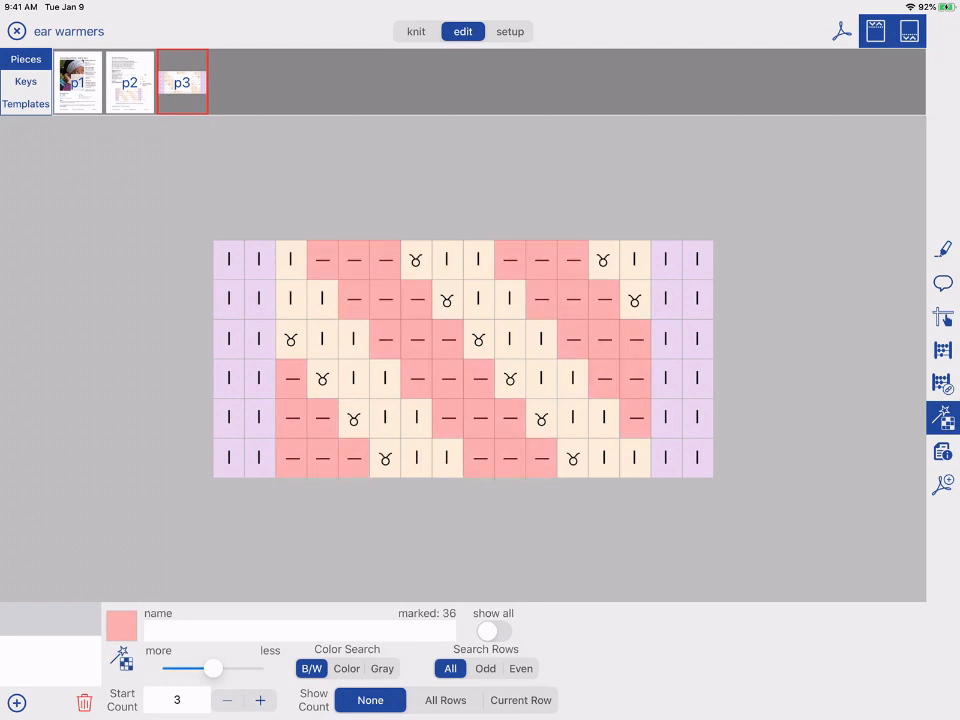
{"action": "left_click", "coordinate": [520, 700]}
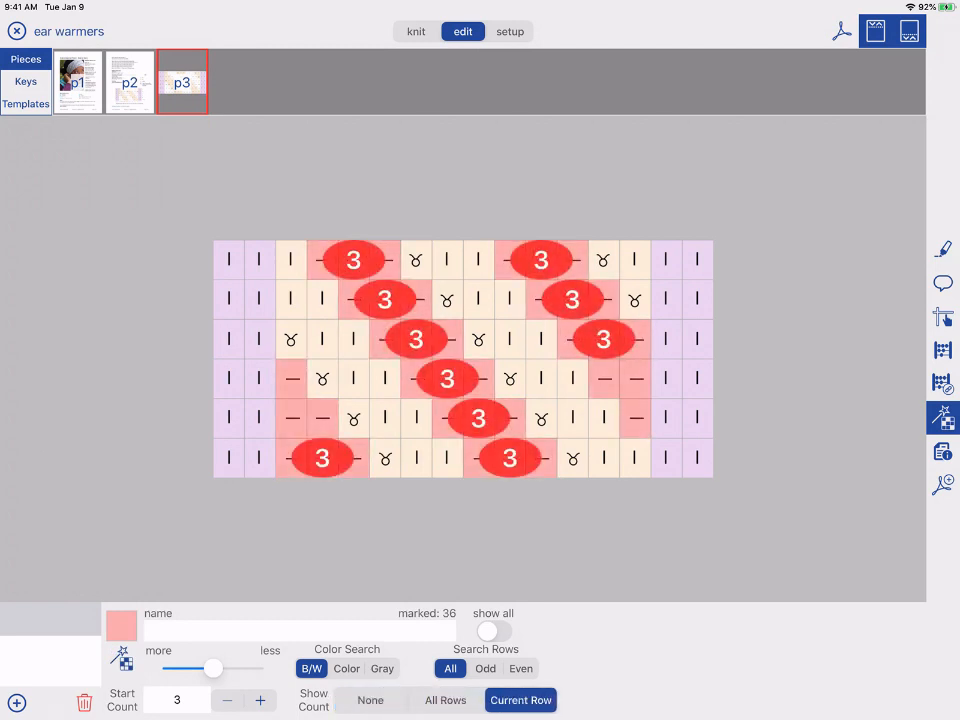
{"action": "left_click", "coordinate": [416, 32]}
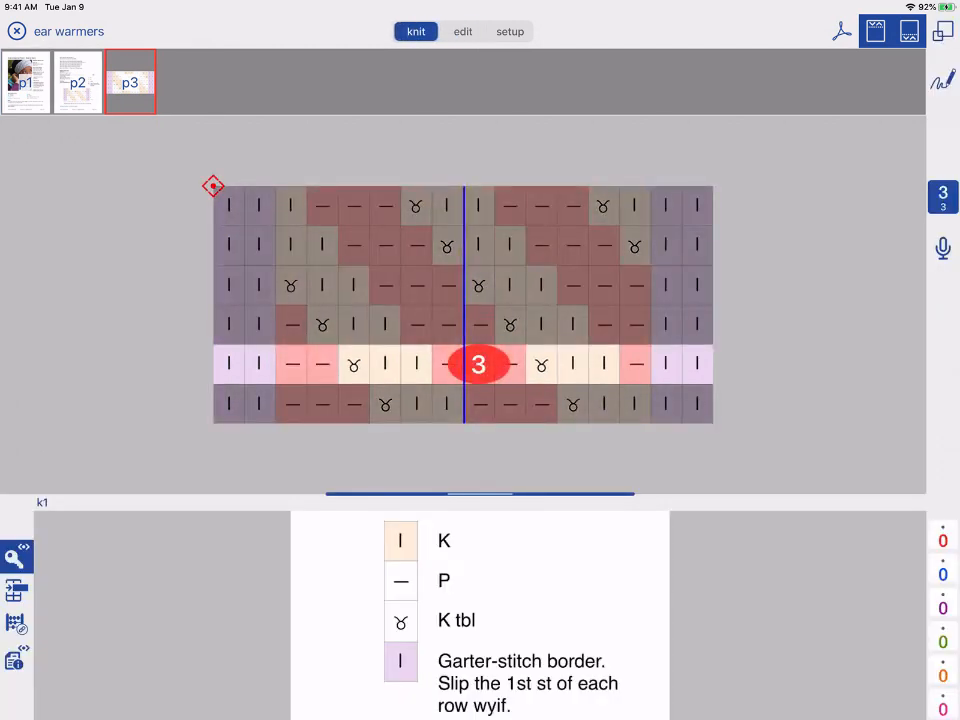